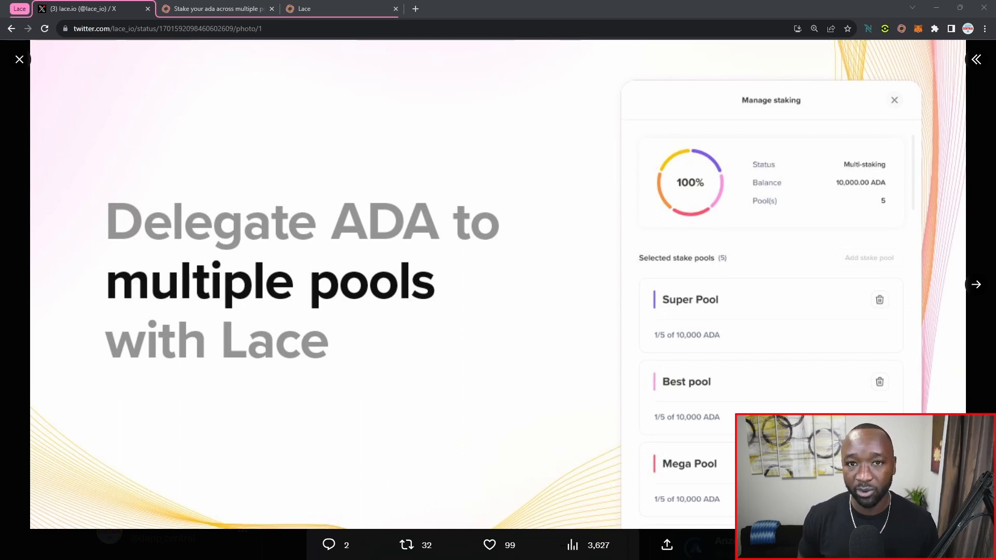
- Open the lace.io multi-pool staking blog post linked from Lace's X post image
{"action": "left_click", "coordinate": [216, 8]}
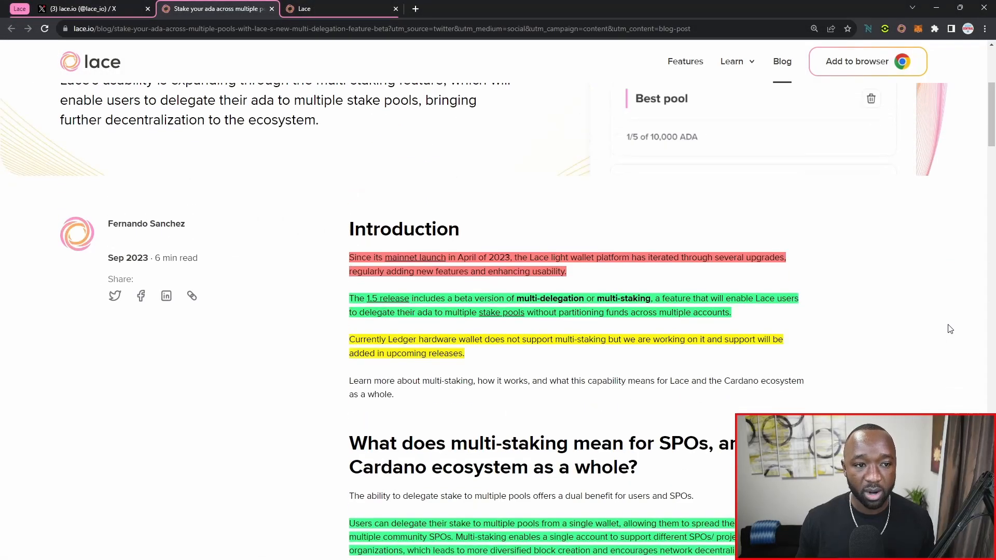
{"action": "scroll", "scroll_direction": "down", "scroll_amount": 3}
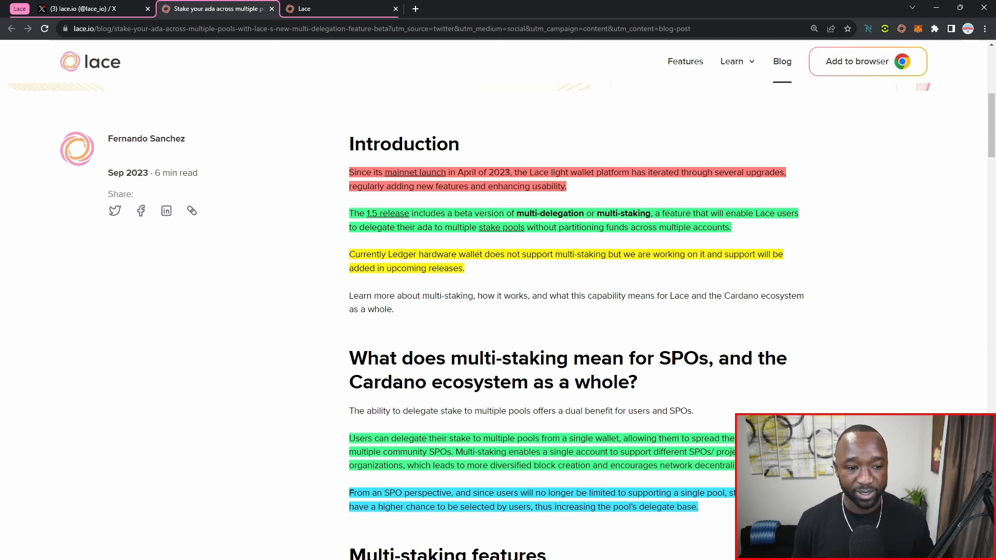
- Scroll to the 'What does multi-staking mean' and 'Multi-staking features' sections
{"action": "scroll", "scroll_direction": "down", "scroll_amount": 3}
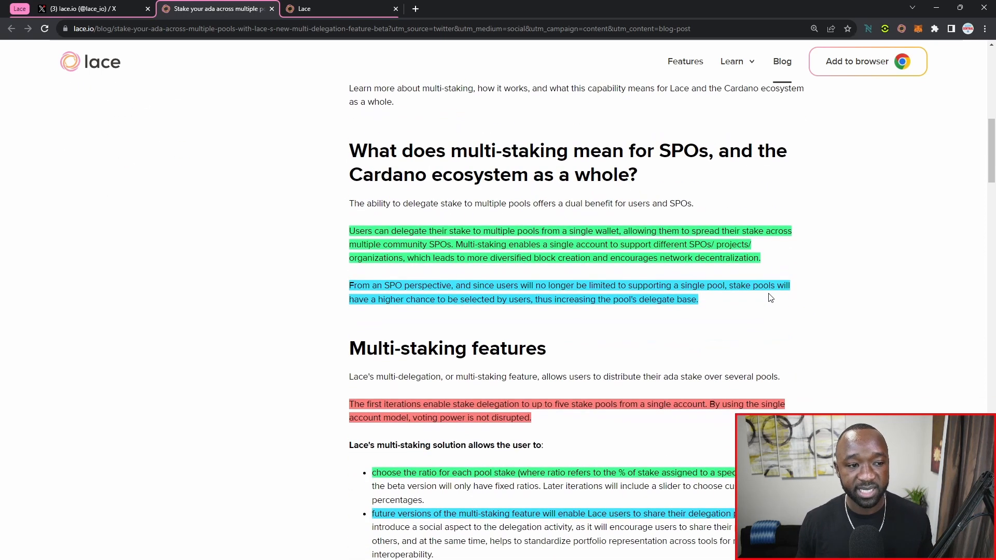
{"action": "scroll", "scroll_direction": "down", "scroll_amount": 3}
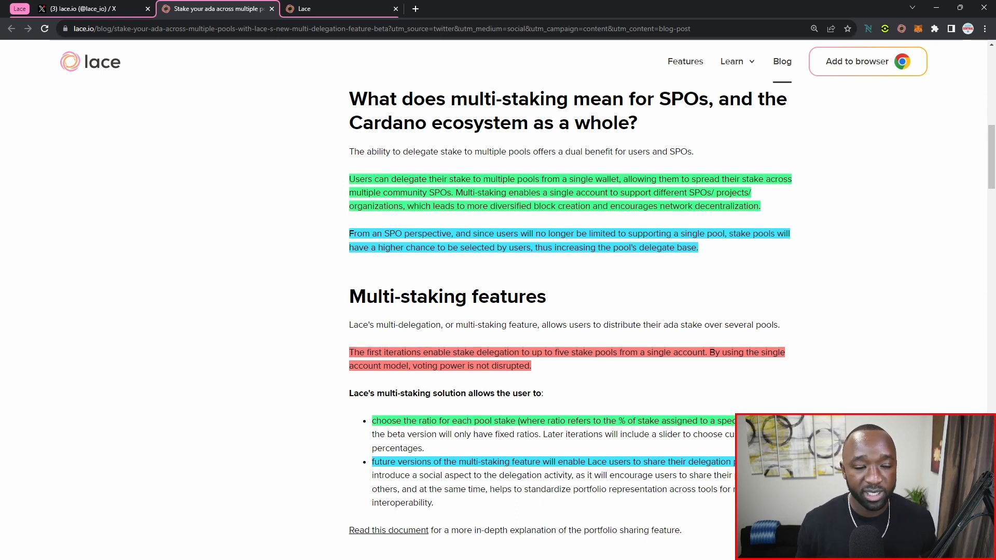
- Scroll further down to the 'Stake drift at a glance' section
{"action": "scroll", "scroll_direction": "down", "scroll_amount": 3}
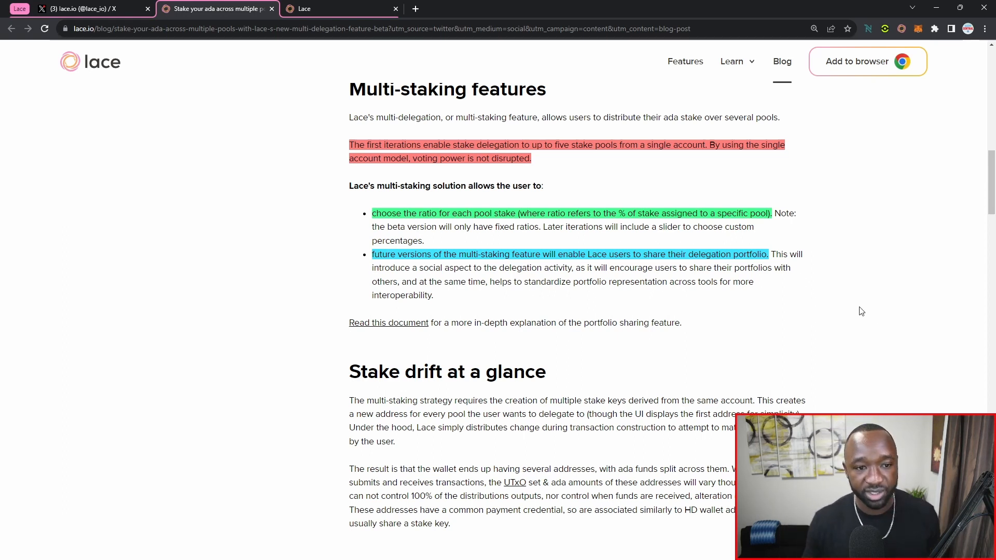
- Scroll through the Multi-staking workflow steps and their Staking screen screenshots
{"action": "scroll", "scroll_direction": "down", "scroll_amount": 3}
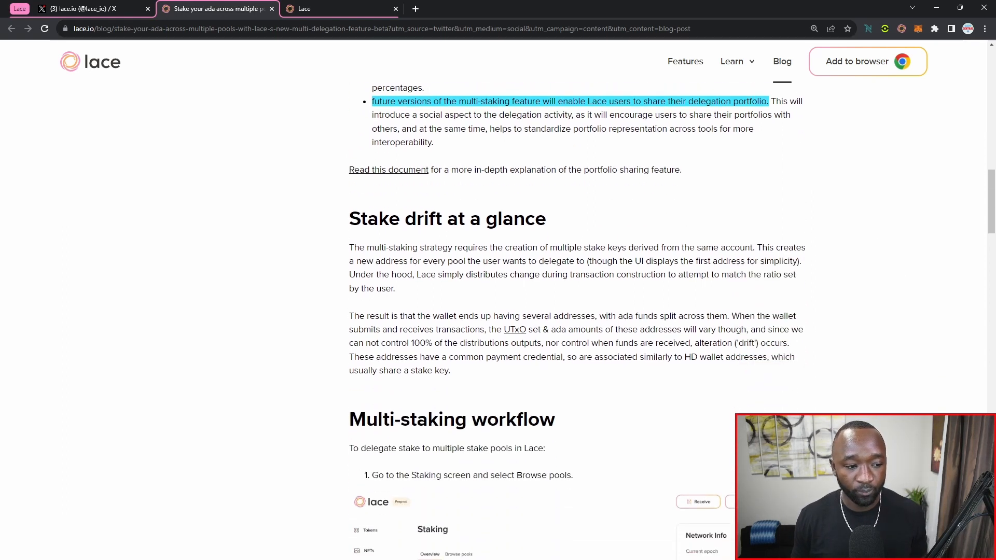
{"action": "scroll", "scroll_direction": "down", "scroll_amount": 3}
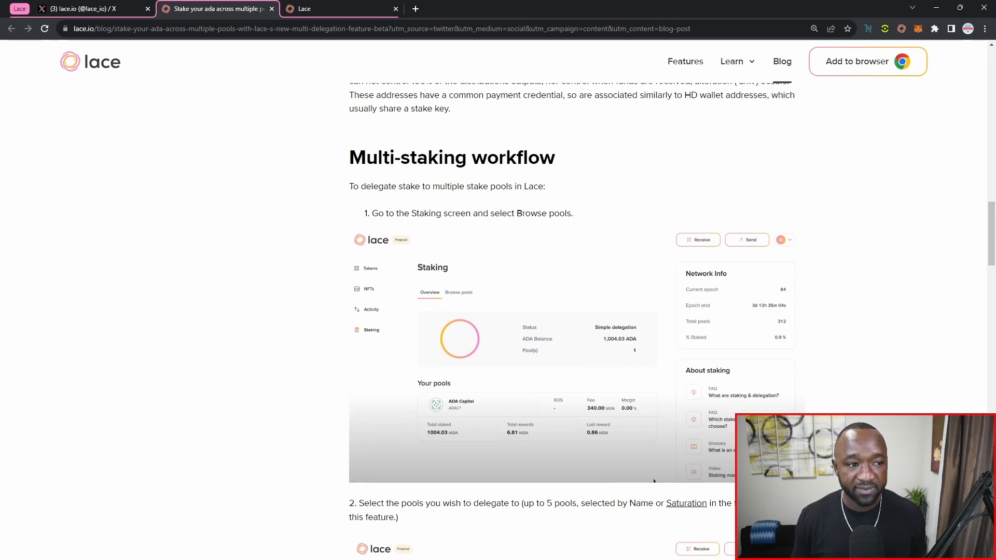
{"action": "scroll", "scroll_direction": "down", "scroll_amount": 3}
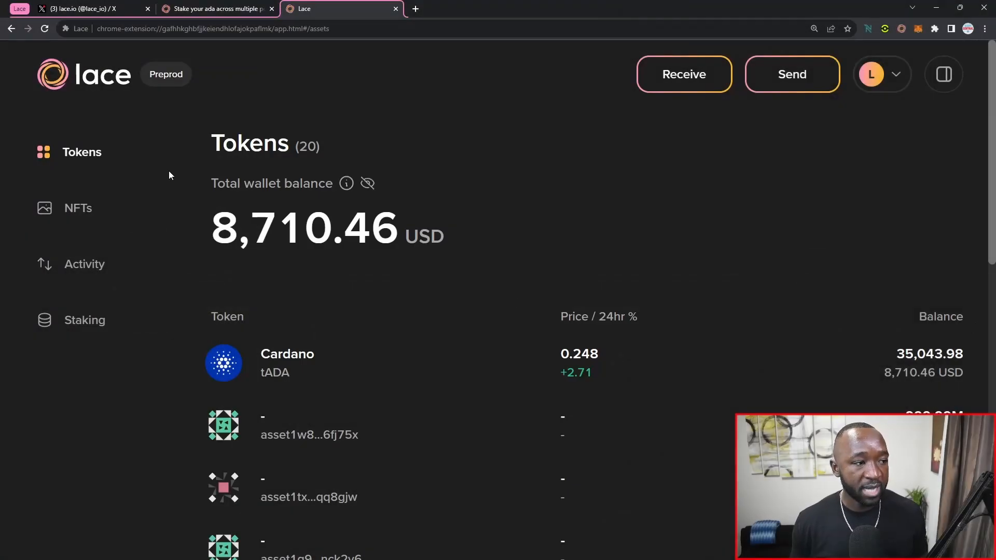
{"action": "mouse_move", "coordinate": [74, 181]}
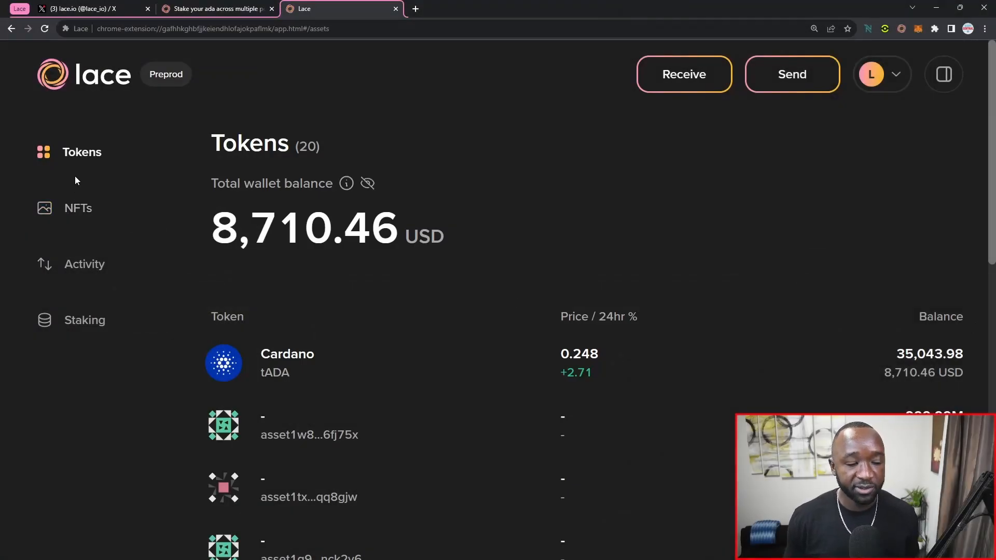
- Go to Lace's Staking section via NFTs, check Overview, then show Browse pools
{"action": "left_click", "coordinate": [77, 209]}
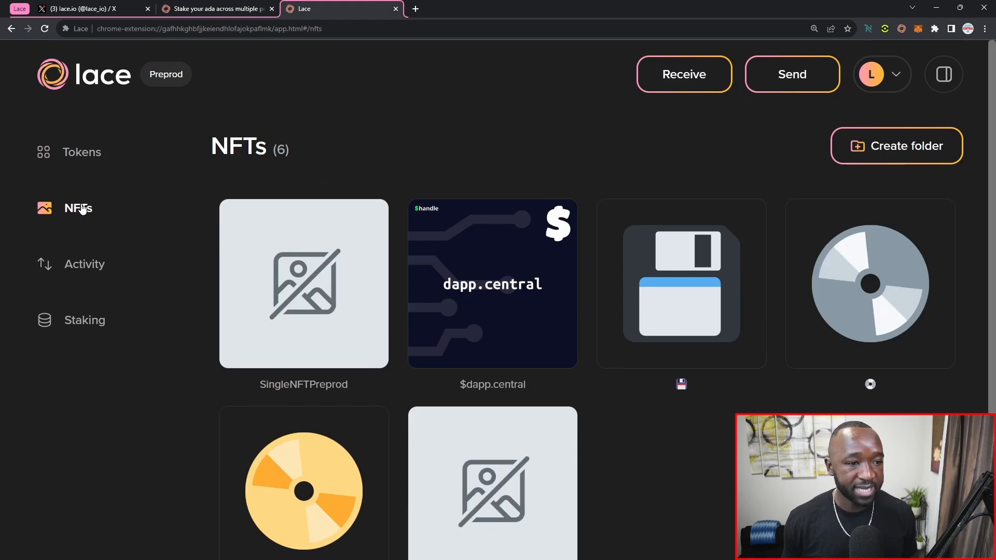
{"action": "left_click", "coordinate": [84, 264]}
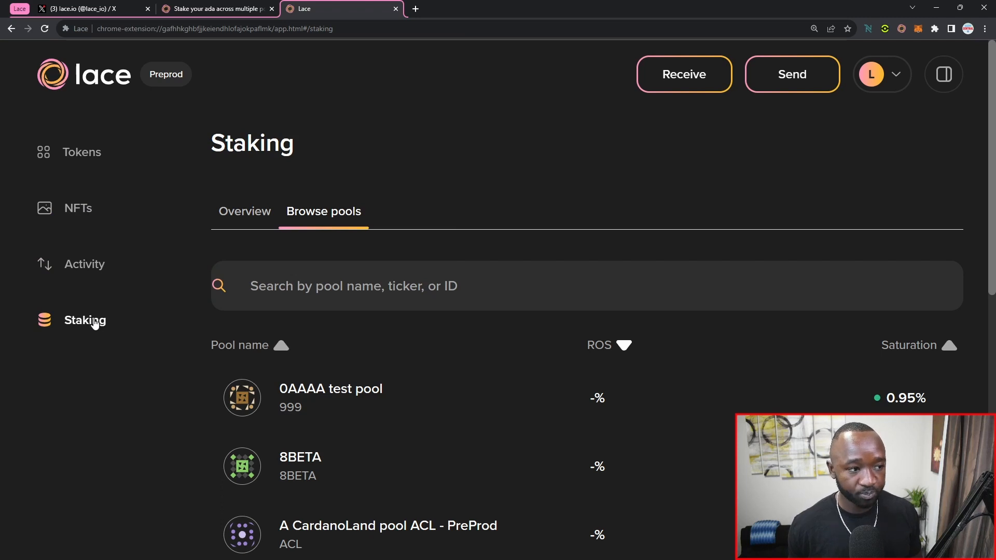
{"action": "left_click", "coordinate": [245, 211]}
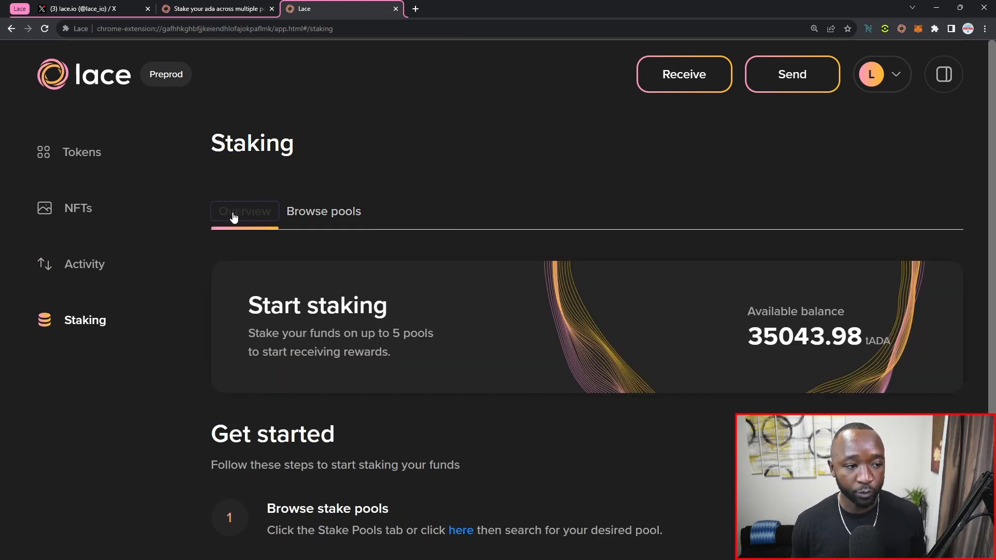
{"action": "mouse_move", "coordinate": [863, 375]}
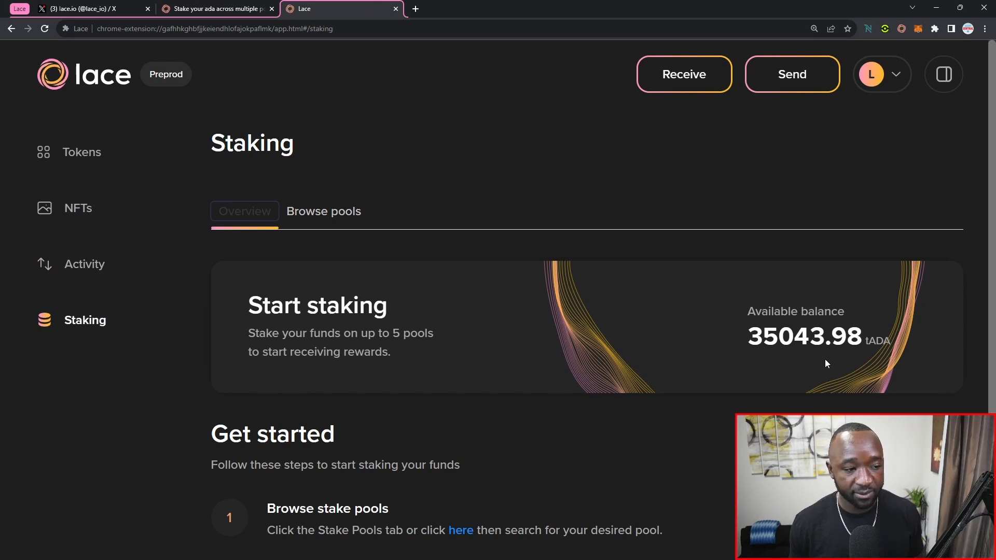
{"action": "left_click", "coordinate": [323, 211]}
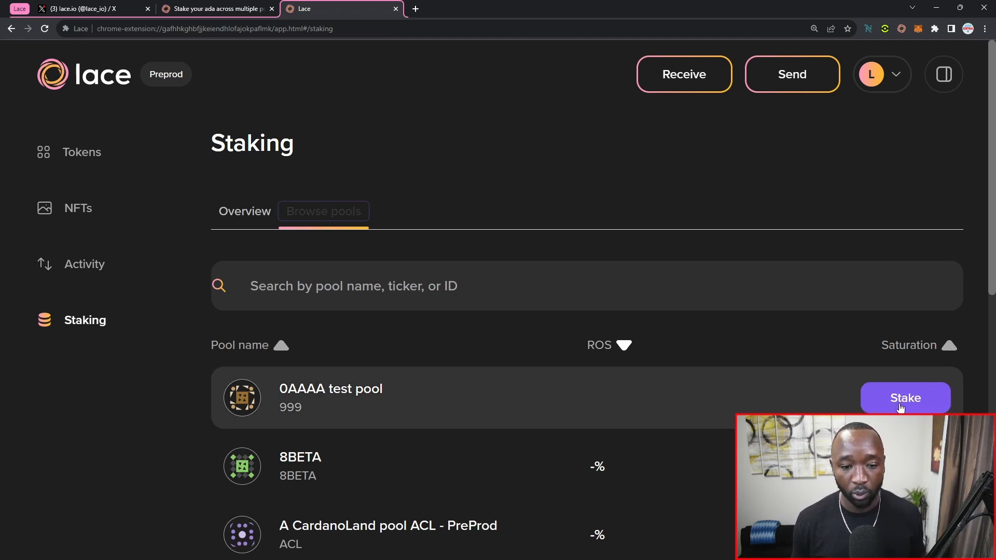
- Stake on 0AAAA test pool and add AdaNet.io to the pool selection
{"action": "left_click", "coordinate": [903, 397]}
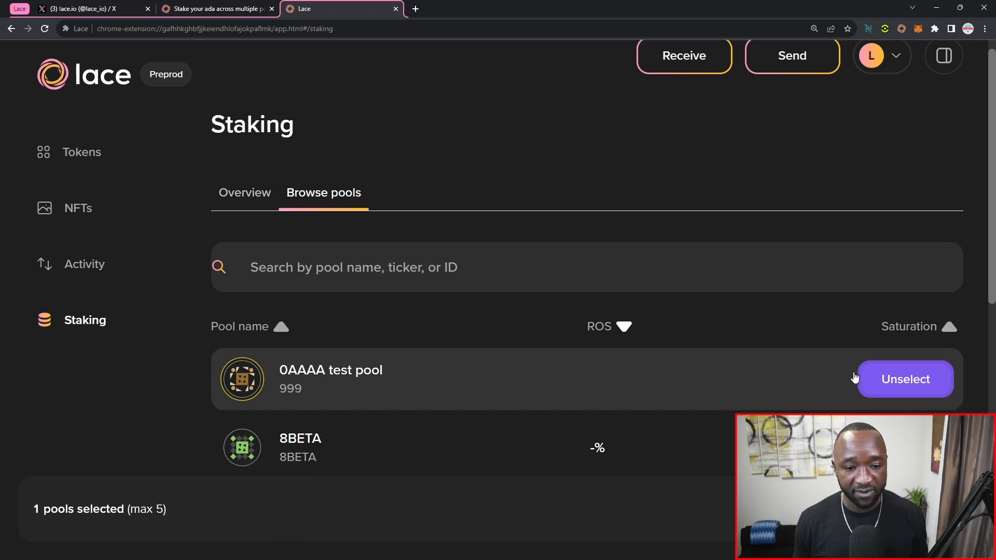
{"action": "scroll", "scroll_direction": "down", "scroll_amount": 3}
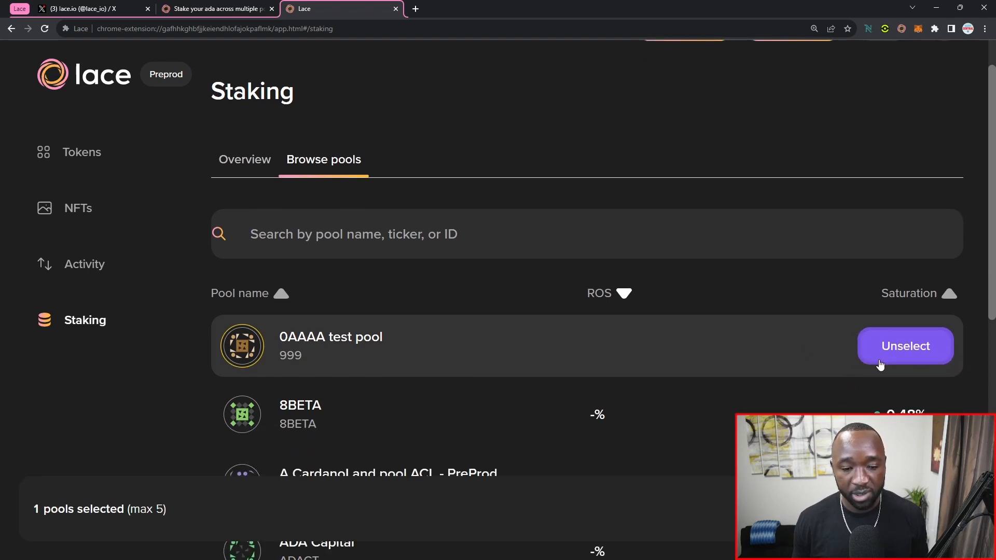
{"action": "mouse_move", "coordinate": [891, 364]}
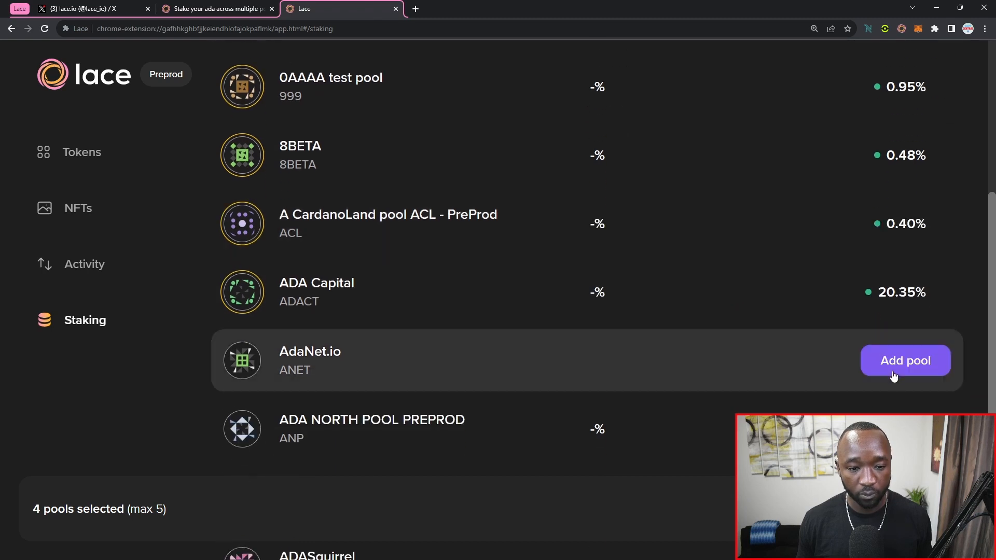
{"action": "left_click", "coordinate": [905, 360]}
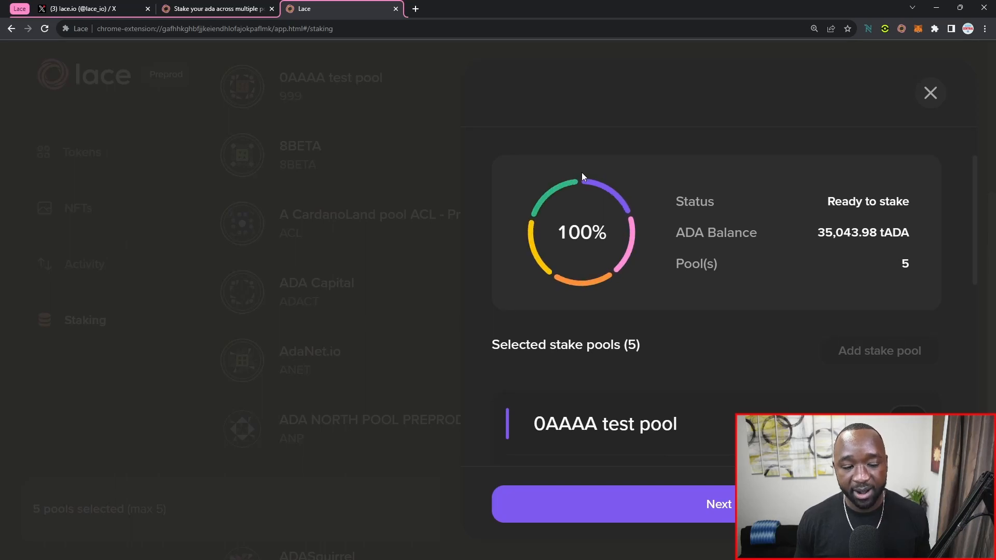
{"action": "mouse_move", "coordinate": [581, 195]}
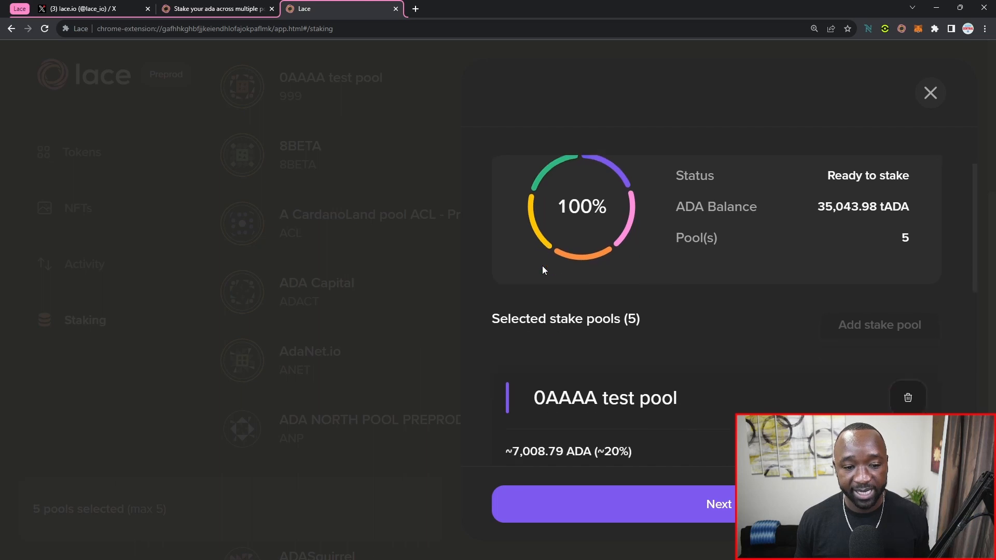
- Remove 0AAAA test pool, leaving four pools at about 8,760.99 ADA (~25%) each
{"action": "scroll", "scroll_direction": "down", "scroll_amount": 3}
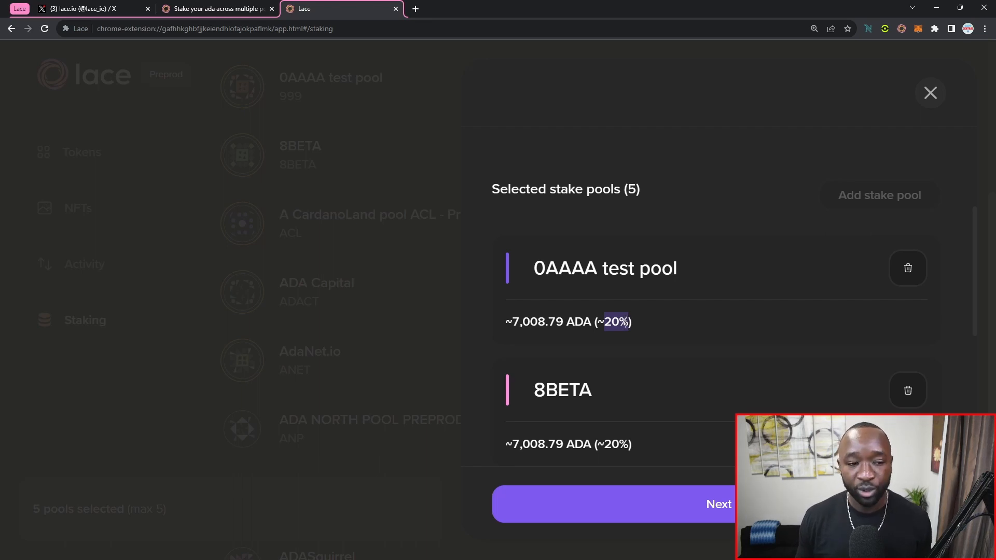
{"action": "mouse_move", "coordinate": [755, 289]}
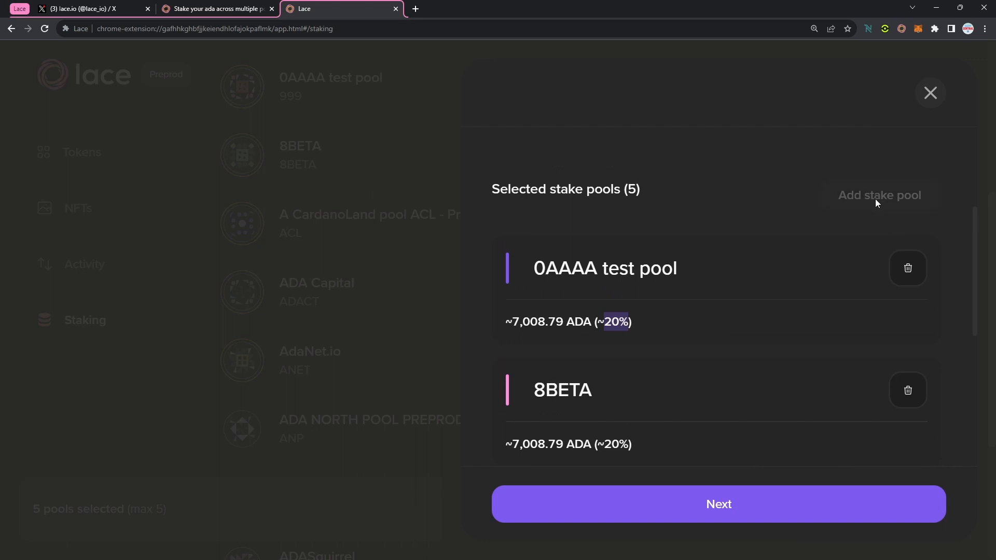
{"action": "mouse_move", "coordinate": [907, 268]}
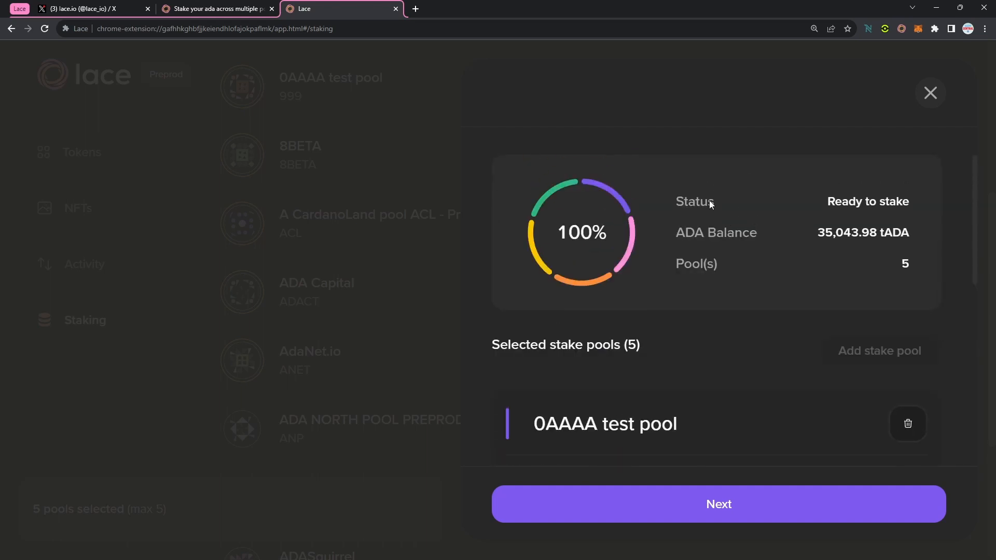
{"action": "mouse_move", "coordinate": [831, 204]}
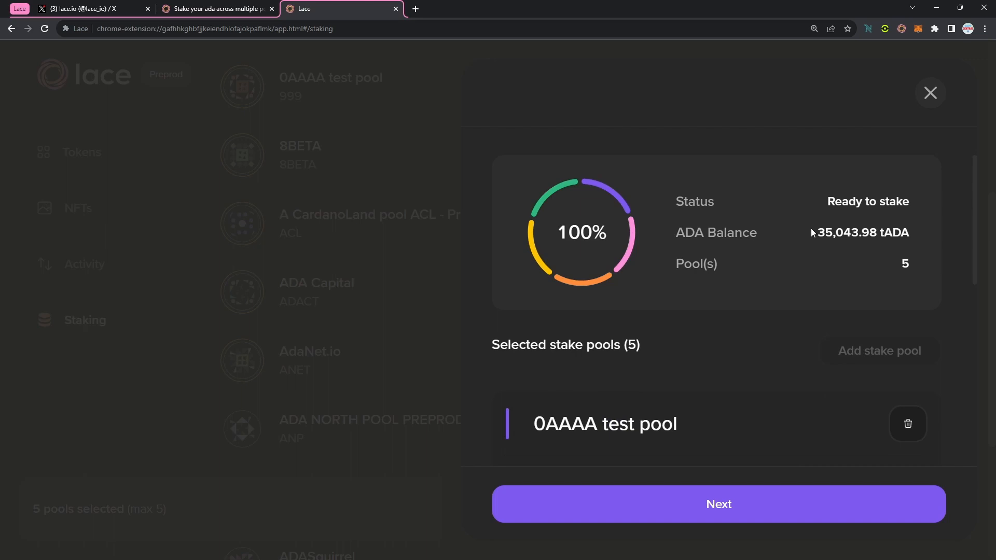
{"action": "mouse_move", "coordinate": [831, 236]}
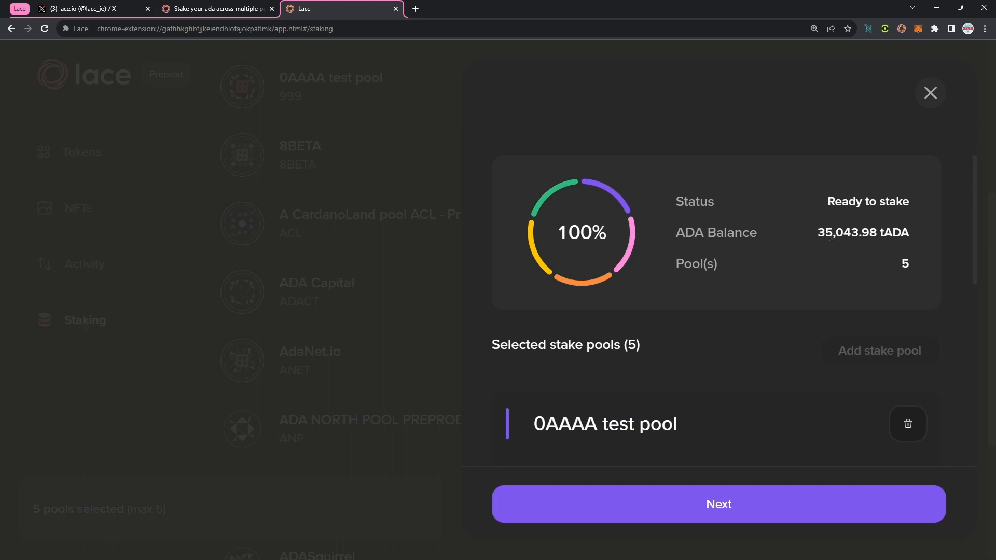
{"action": "mouse_move", "coordinate": [786, 258]}
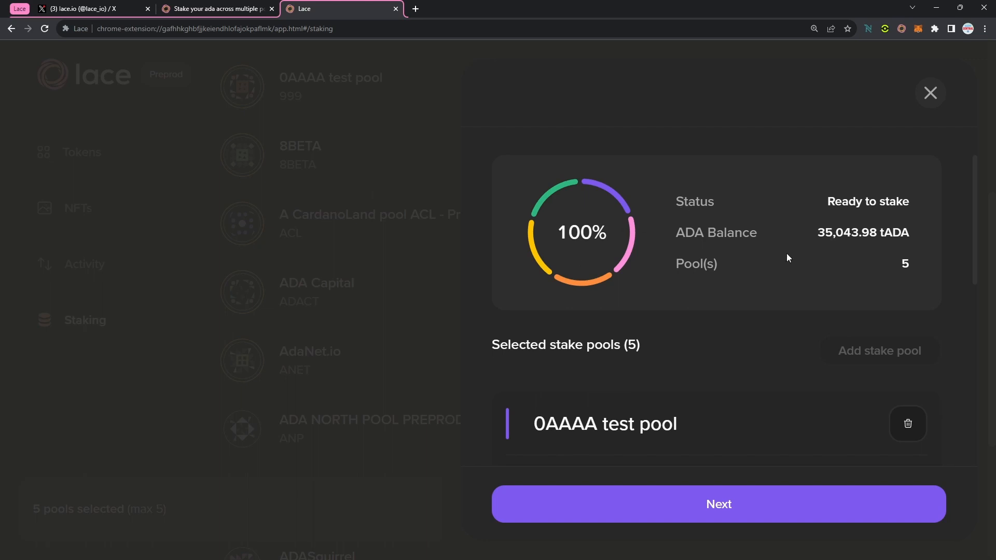
{"action": "left_click", "coordinate": [907, 424]}
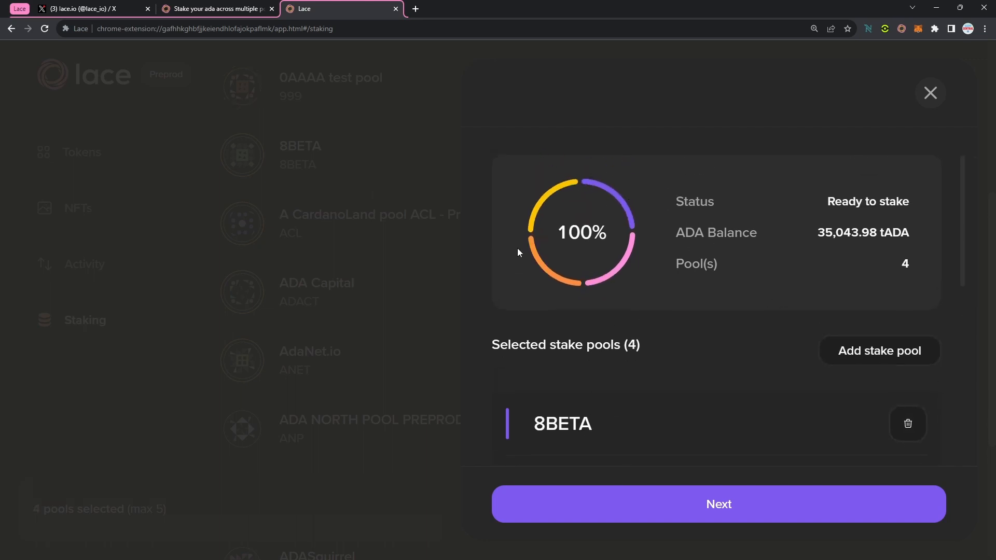
{"action": "mouse_move", "coordinate": [673, 266]}
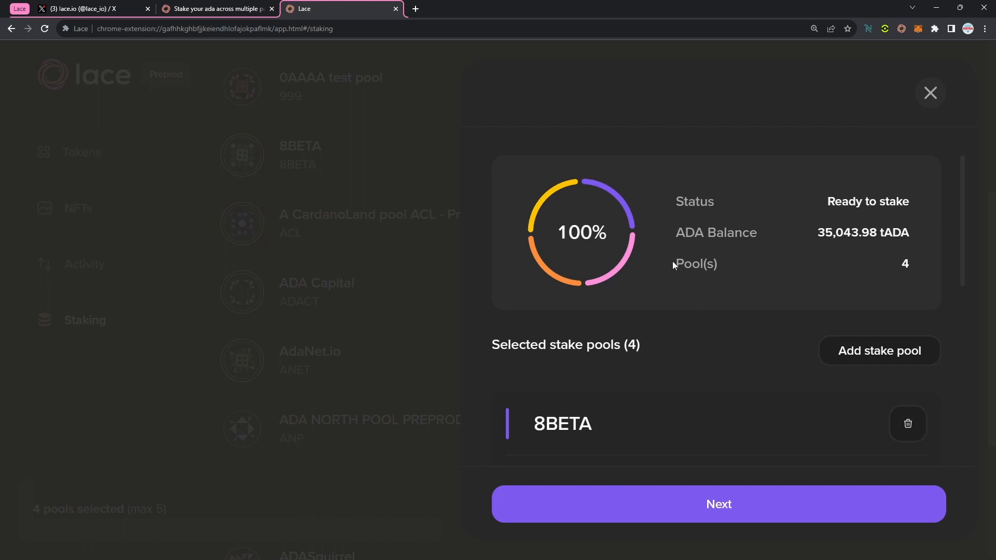
{"action": "scroll", "scroll_direction": "down", "scroll_amount": 3}
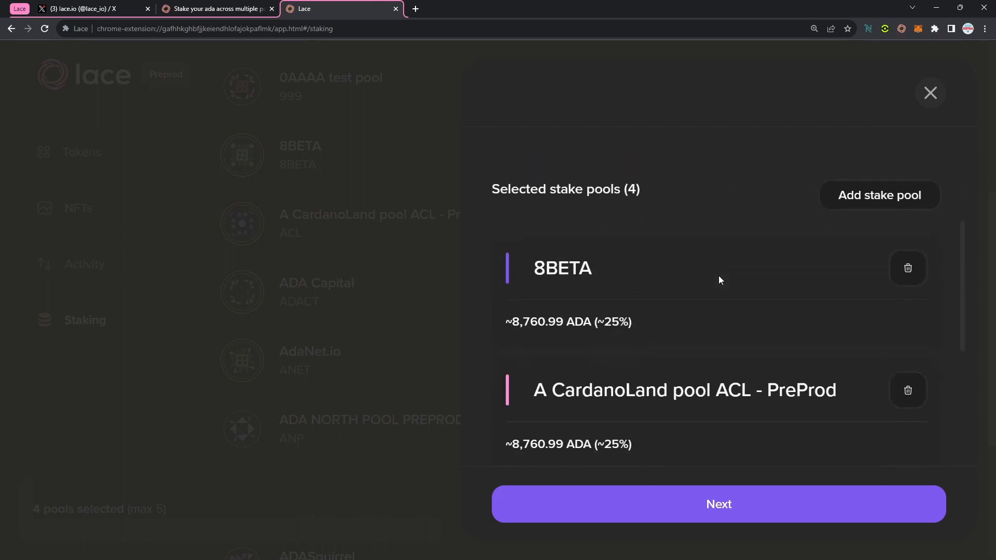
{"action": "mouse_move", "coordinate": [596, 325]}
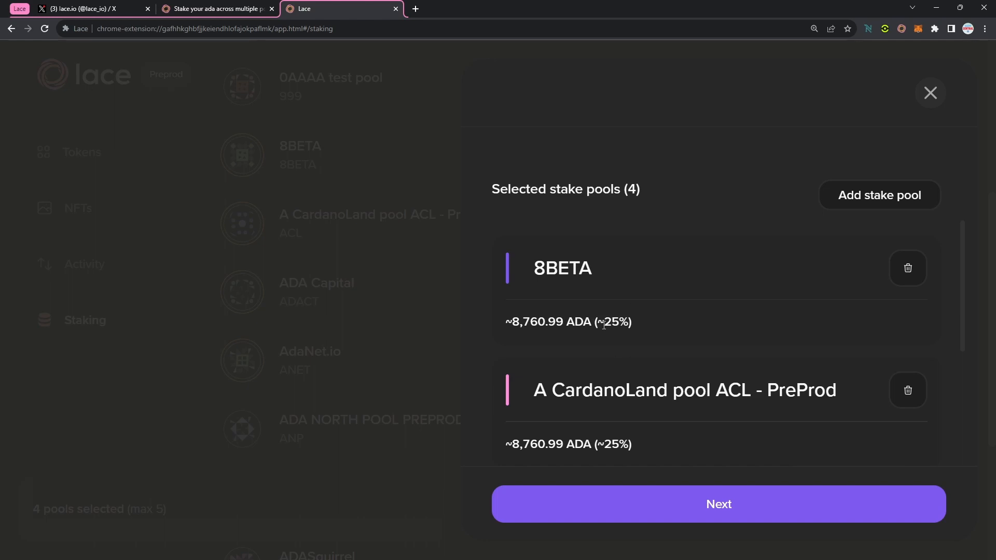
- Add ADA NORTH POOL PREPROD as the fifth pool and proceed to the summary
{"action": "left_click", "coordinate": [929, 93]}
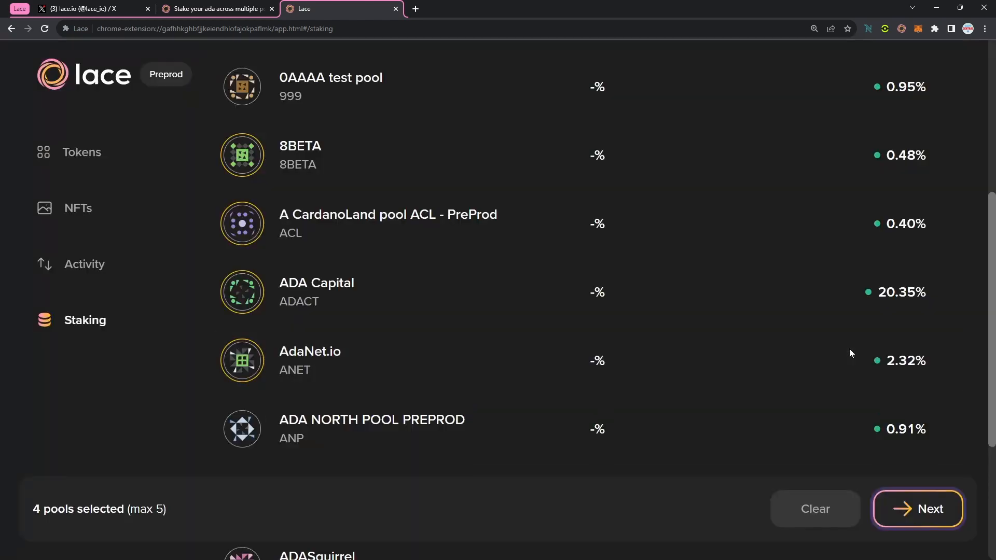
{"action": "scroll", "scroll_direction": "down", "scroll_amount": 3}
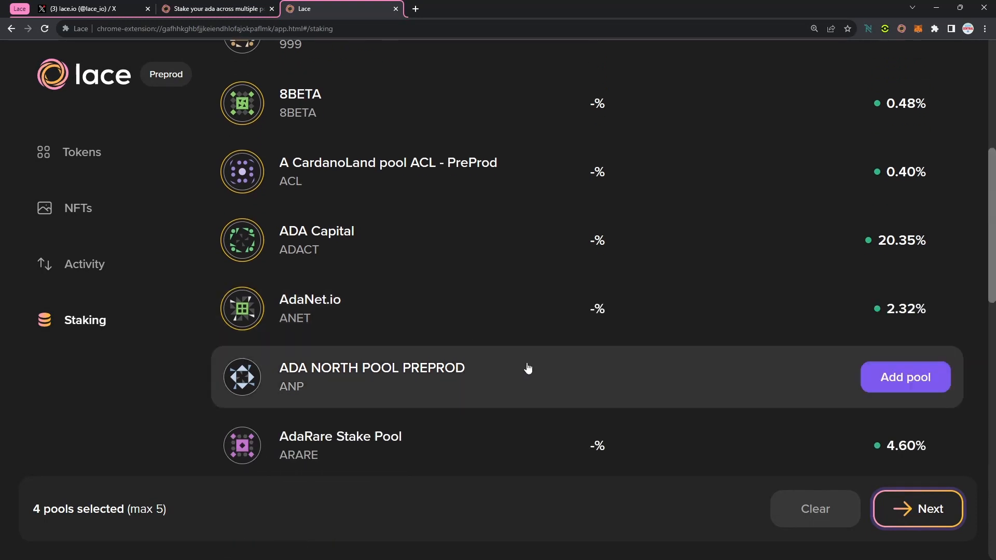
{"action": "left_click", "coordinate": [903, 377]}
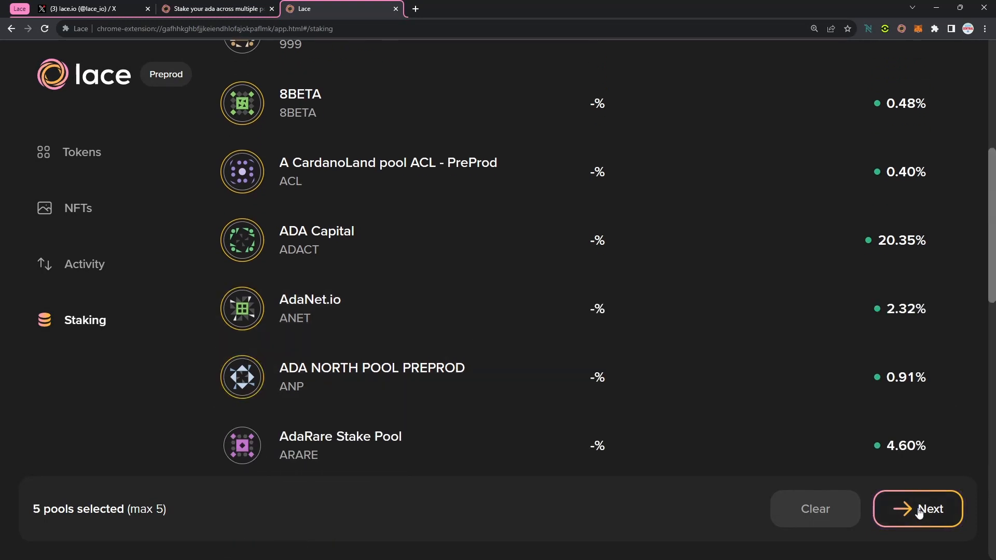
{"action": "left_click", "coordinate": [917, 508]}
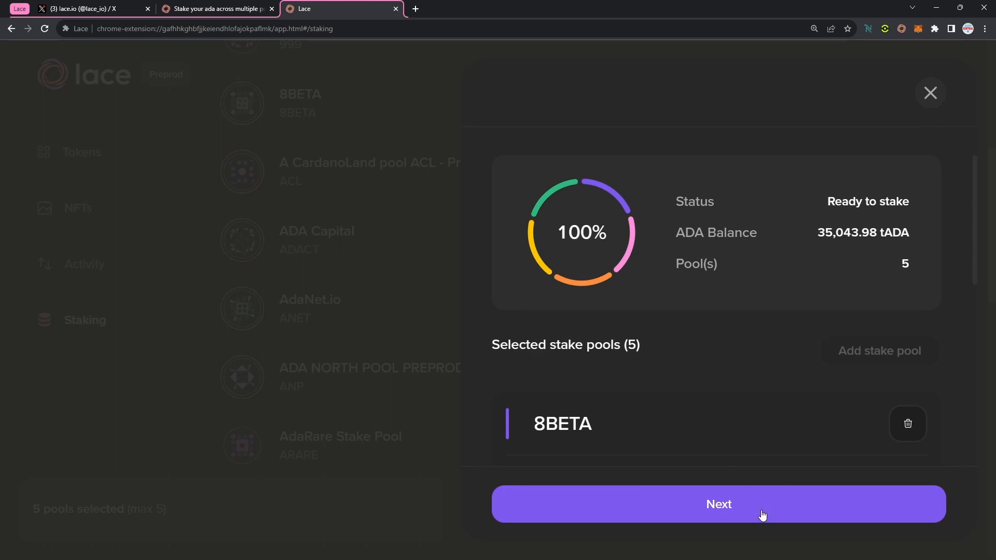
- Review the five-pool stake, showing a 10.00 tADA deposit and 0.41 tADA fee
{"action": "left_click", "coordinate": [717, 504]}
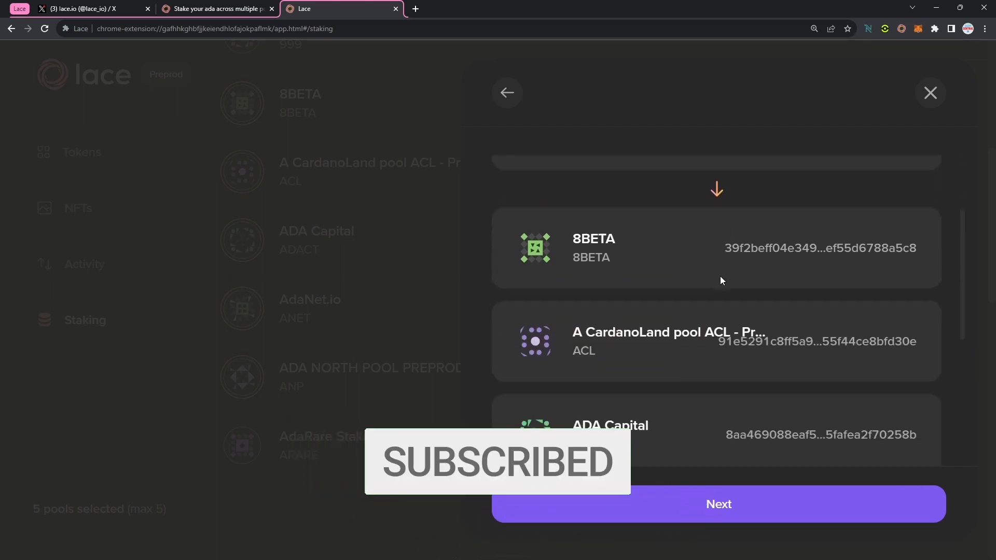
{"action": "scroll", "scroll_direction": "down", "scroll_amount": 3}
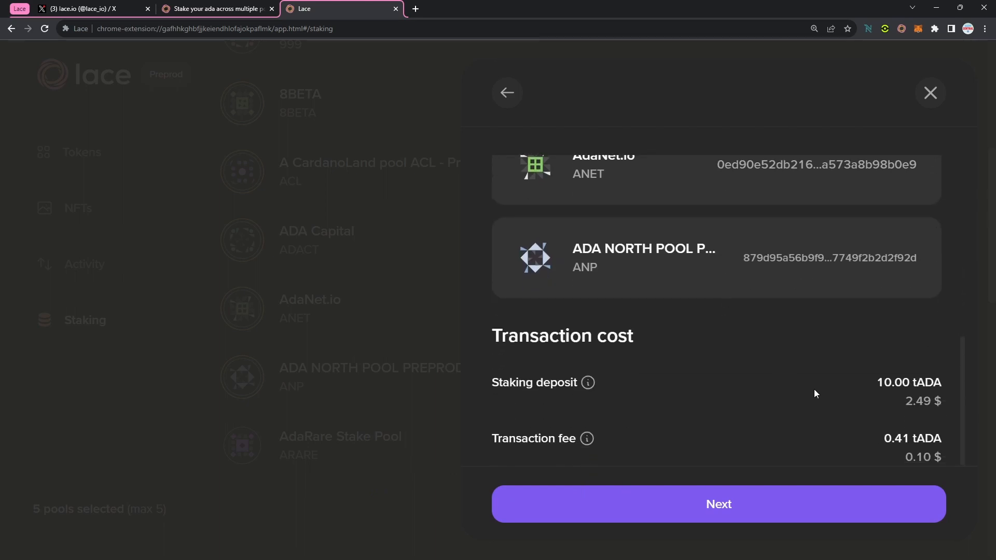
{"action": "mouse_move", "coordinate": [851, 453]}
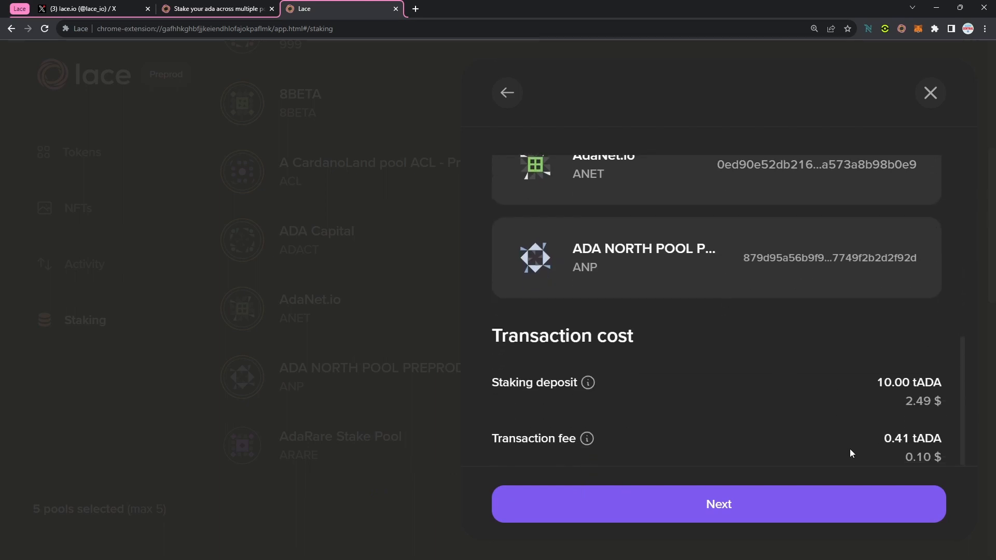
- Enter the wallet password and confirm delegation across the five pools
{"action": "left_click", "coordinate": [716, 503]}
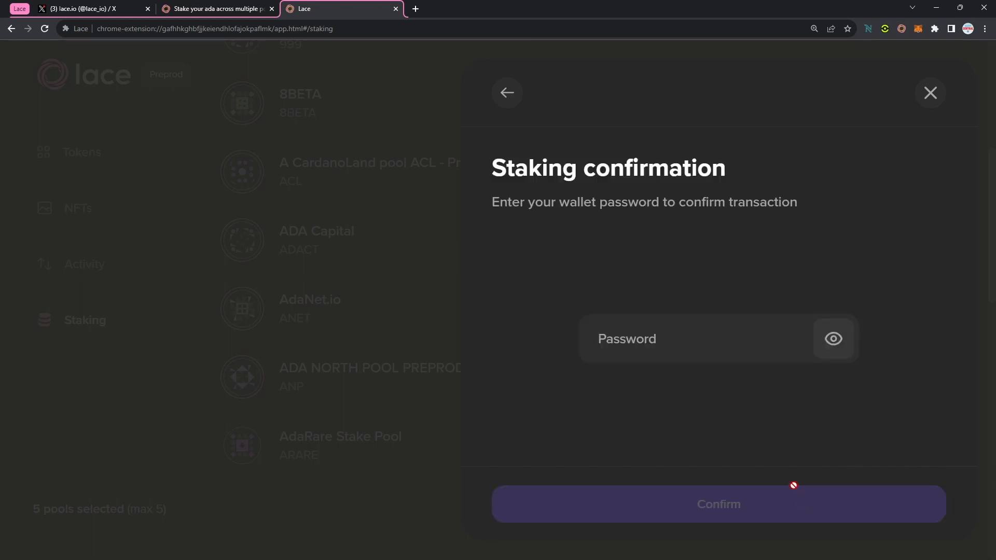
{"action": "type", "text": "••"}
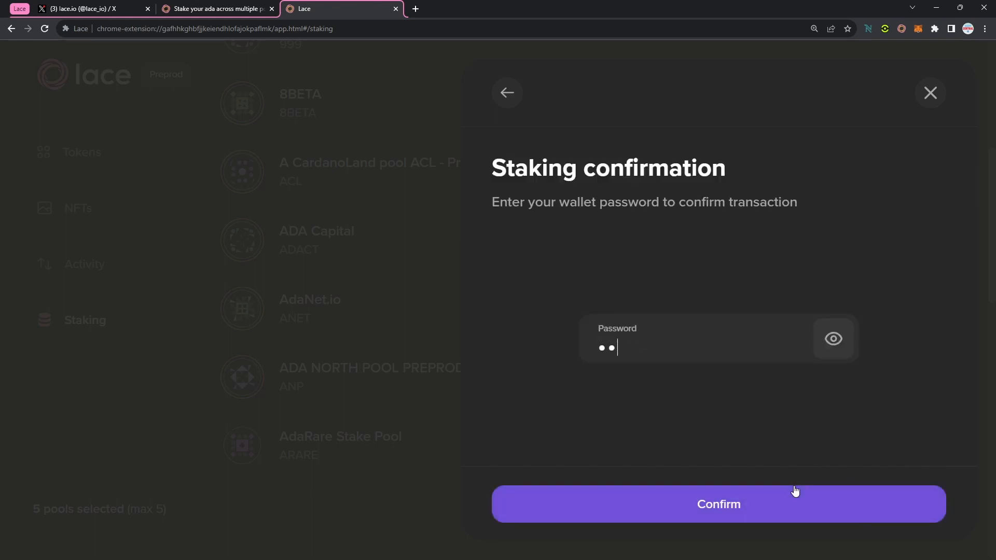
{"action": "left_click", "coordinate": [718, 504]}
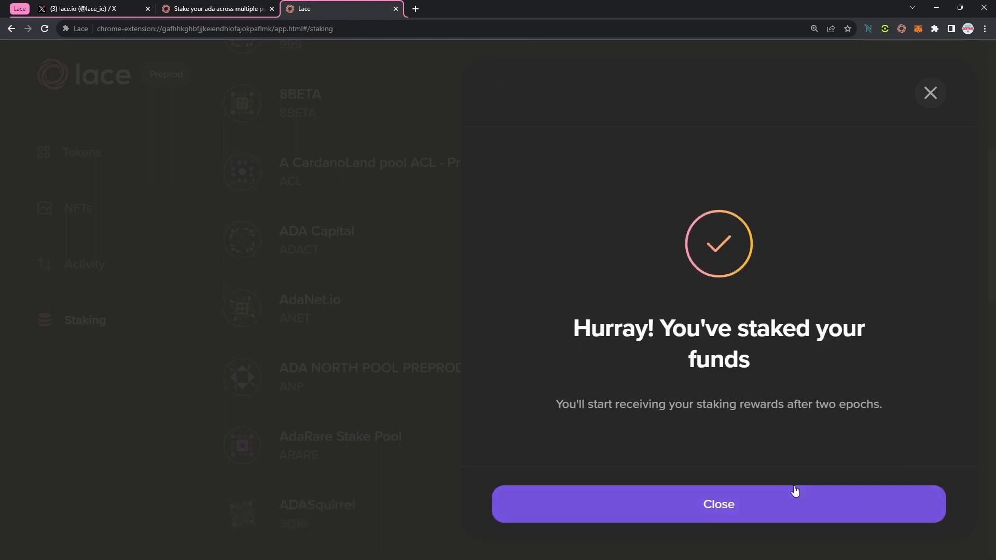
{"action": "mouse_move", "coordinate": [854, 481]}
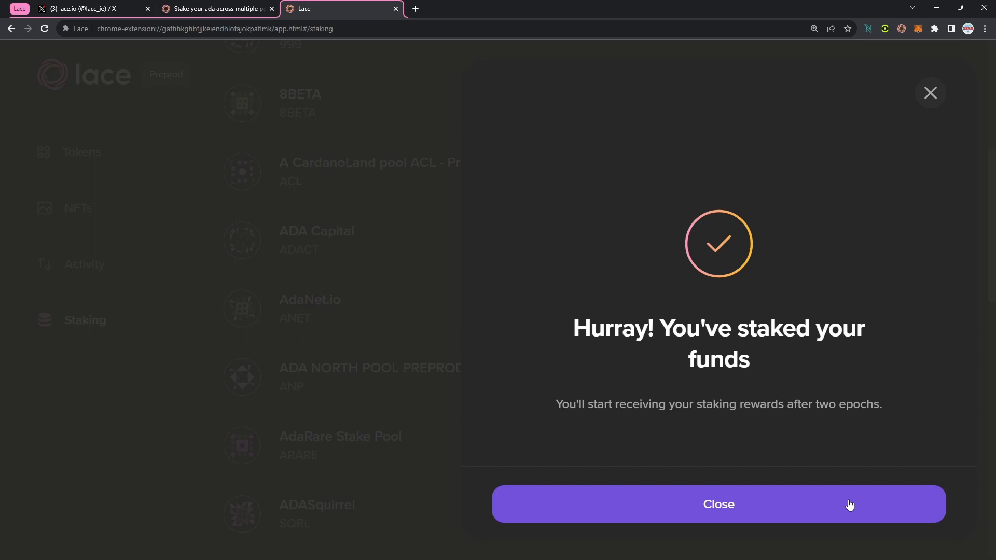
{"action": "left_click", "coordinate": [718, 504]}
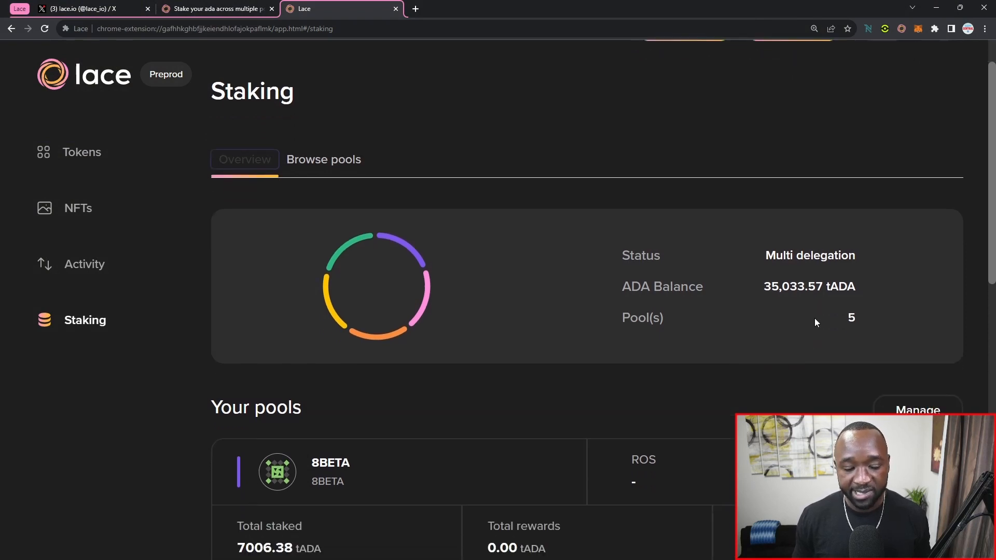
{"action": "scroll", "scroll_direction": "down", "scroll_amount": 3}
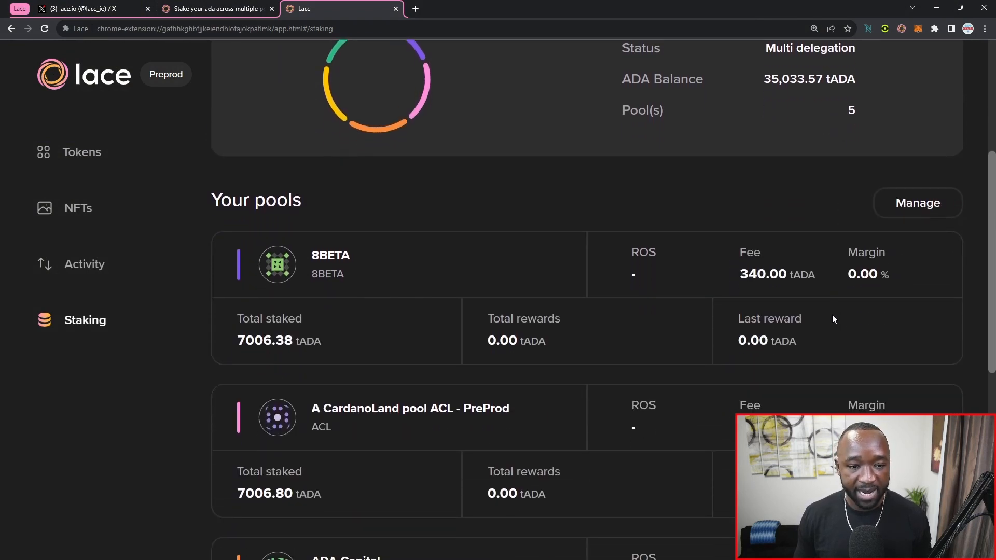
{"action": "scroll", "scroll_direction": "down", "scroll_amount": 3}
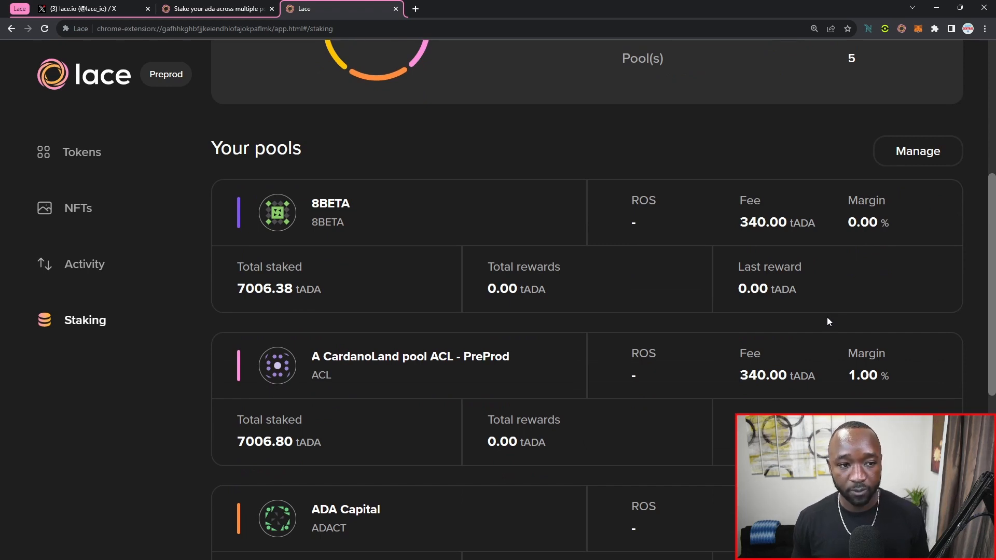
{"action": "scroll", "scroll_direction": "down", "scroll_amount": 3}
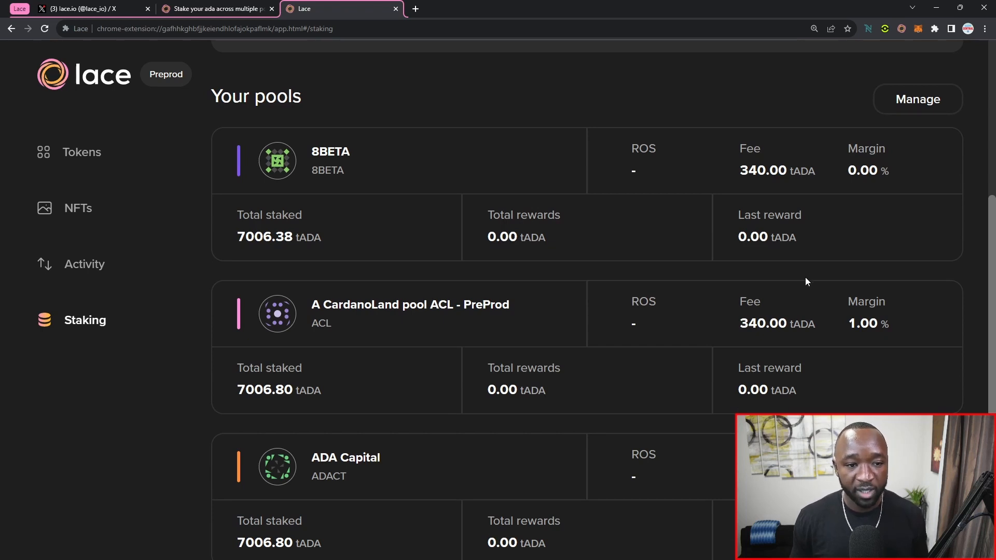
{"action": "mouse_move", "coordinate": [806, 285]}
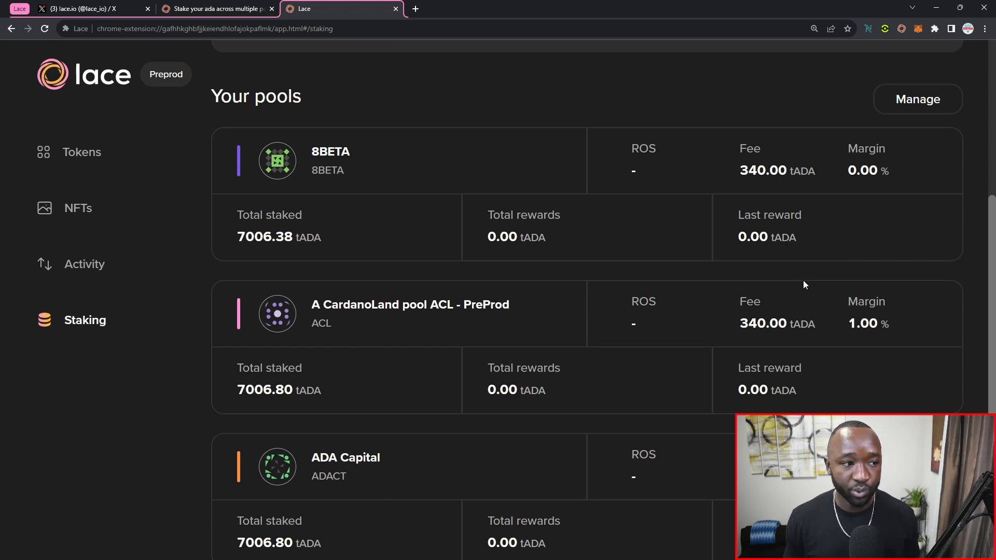
{"action": "mouse_move", "coordinate": [338, 237]}
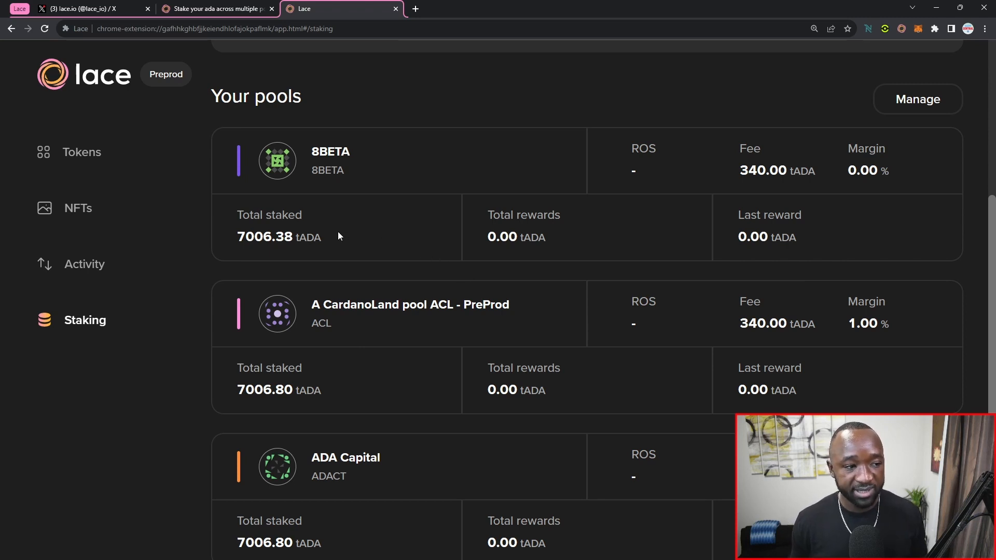
{"action": "scroll", "scroll_direction": "down", "scroll_amount": 3}
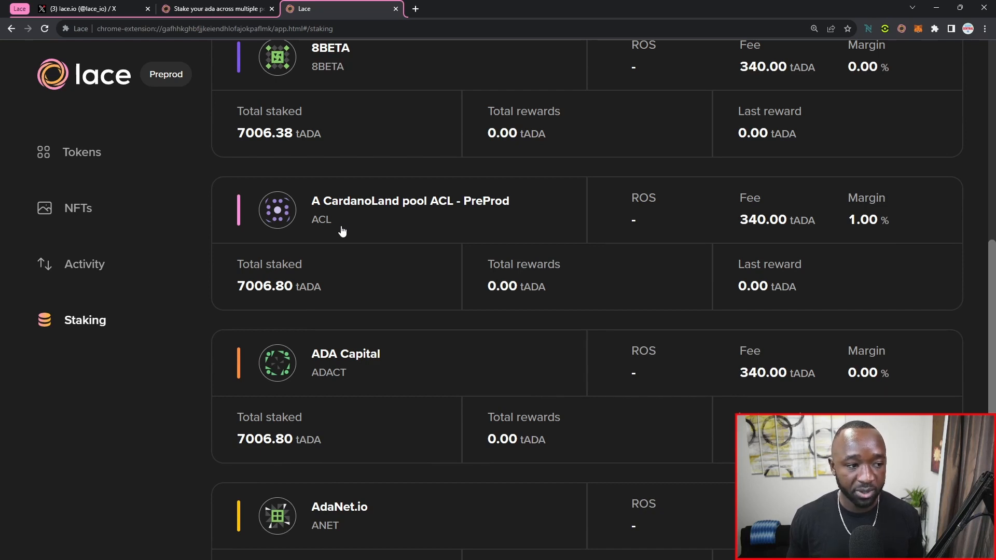
{"action": "scroll", "scroll_direction": "down", "scroll_amount": 3}
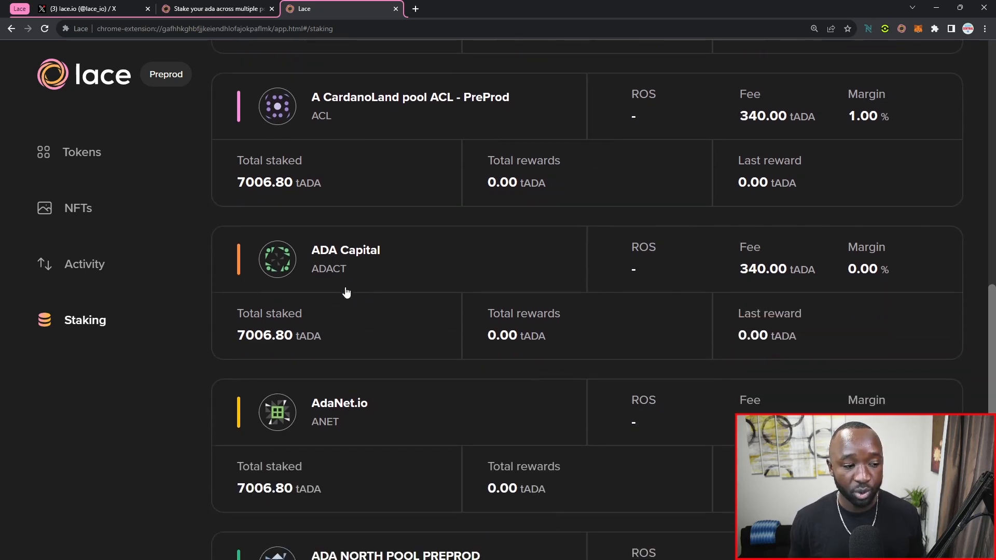